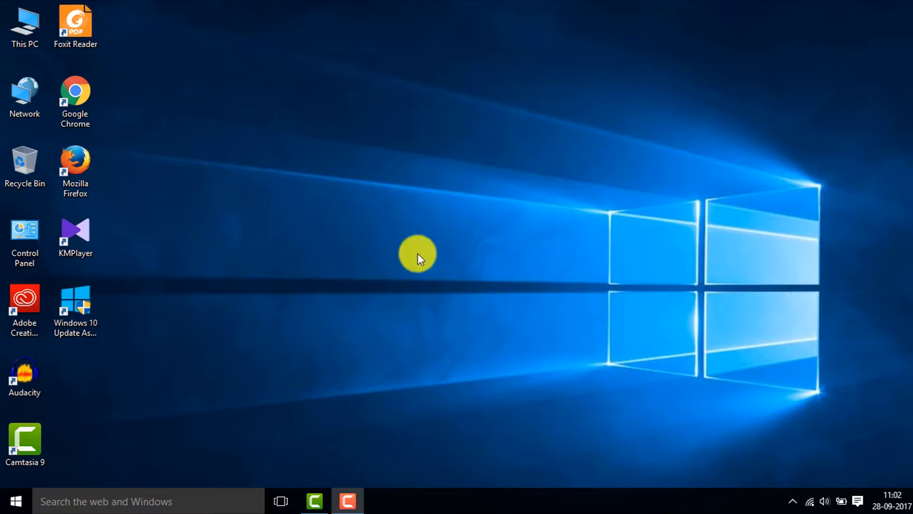
Step: Launch Firefox from the desktop shortcut and navigate to google.co.in
left_click(74, 169)
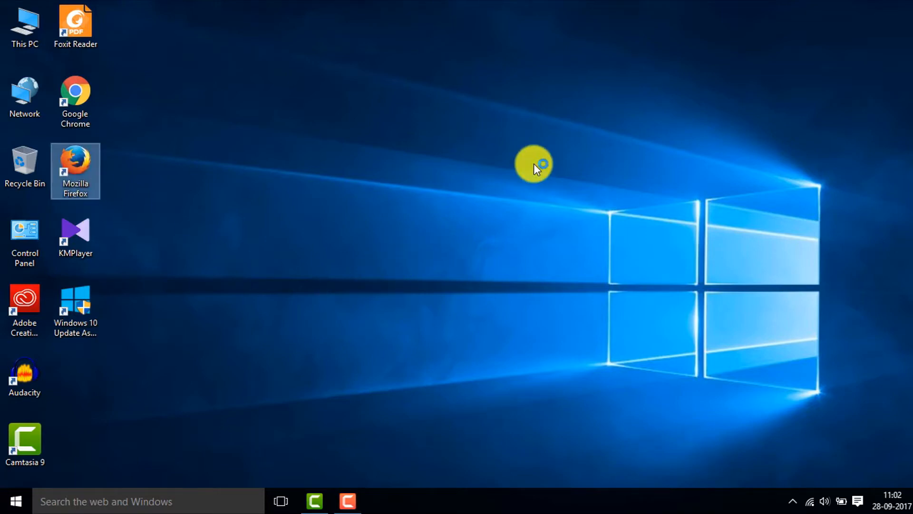
double_click(75, 170)
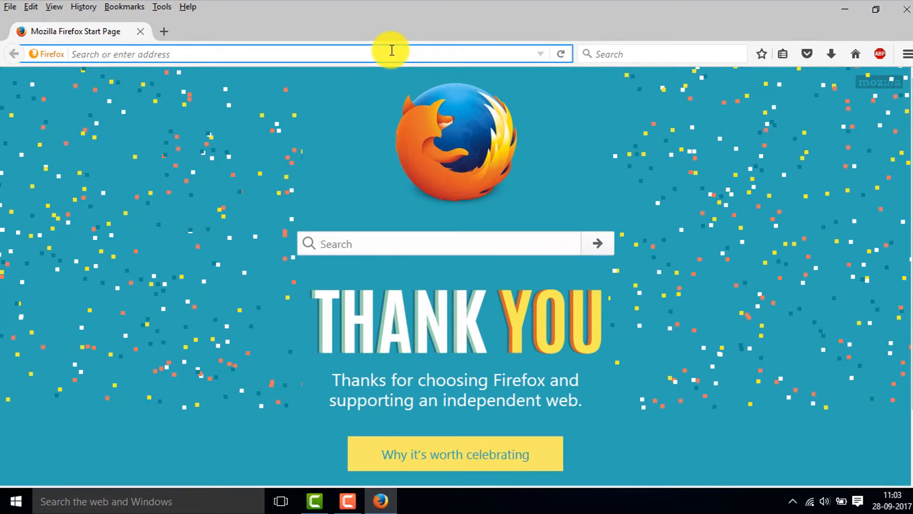
type("google.co.in/?gws_rd=ssl")
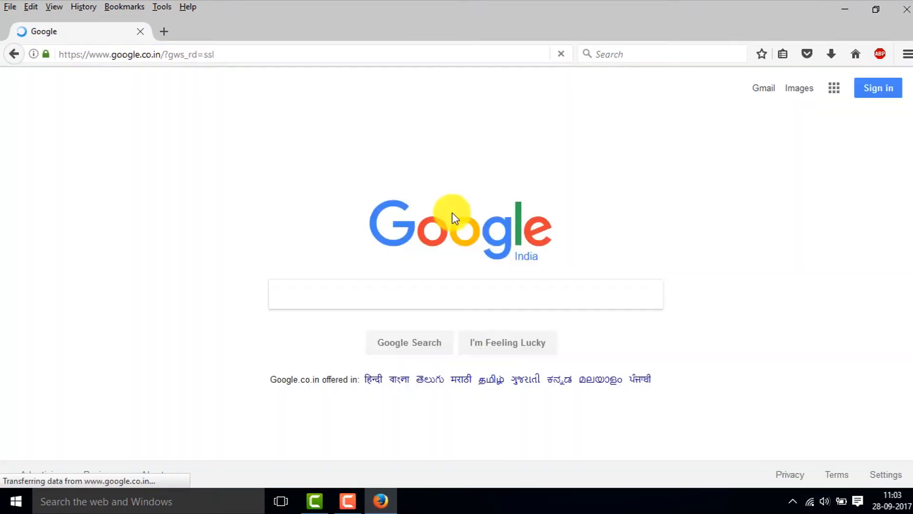
Step: Search Google for pogostick and open the pogostick.net Offline NT Password page
left_click(465, 293)
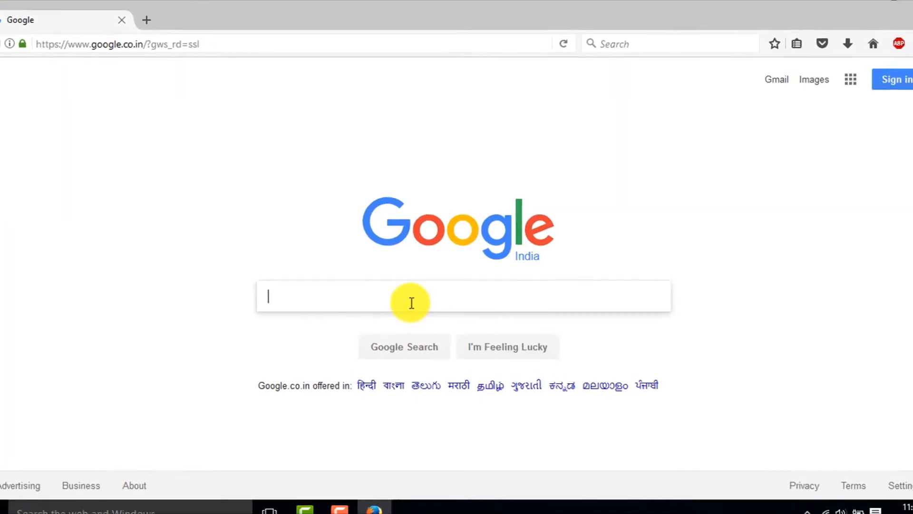
type("pogostic")
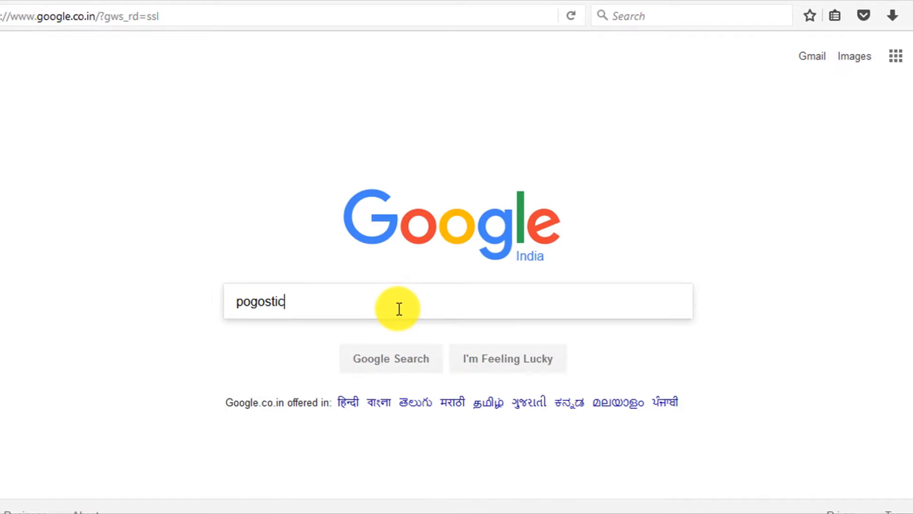
type("k")
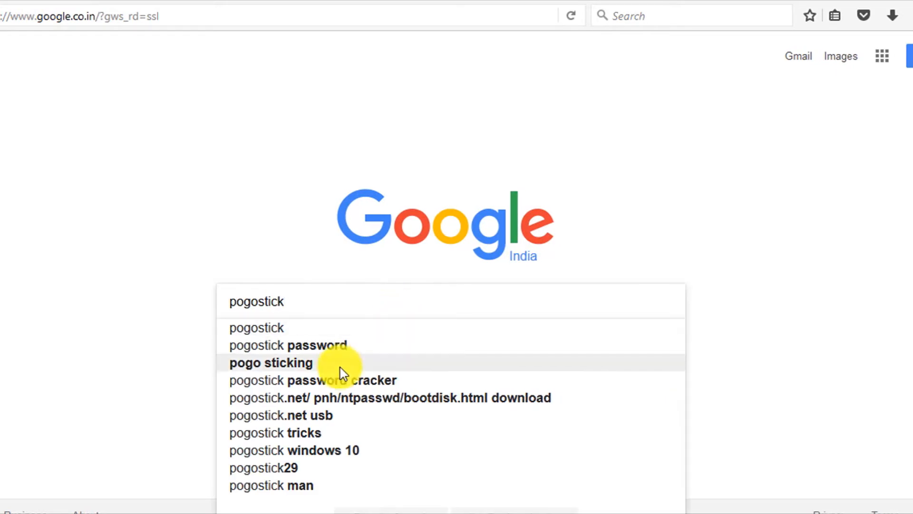
left_click(287, 344)
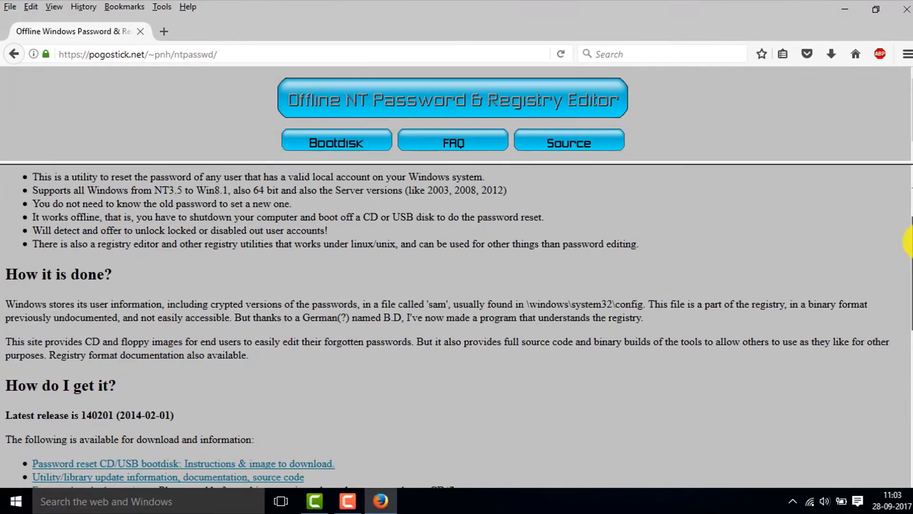
Step: Download the cd140201.zip bootable CD image from the site's Download section
scroll("down", 3)
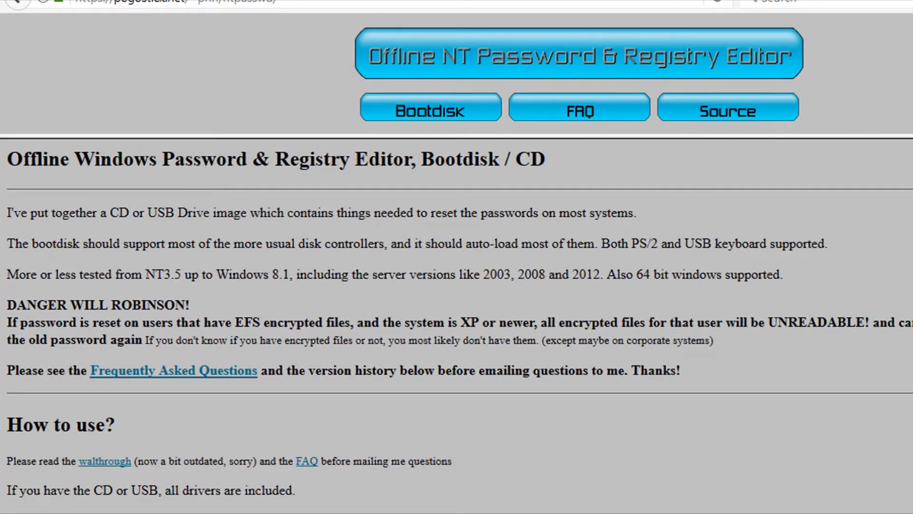
scroll("down", 3)
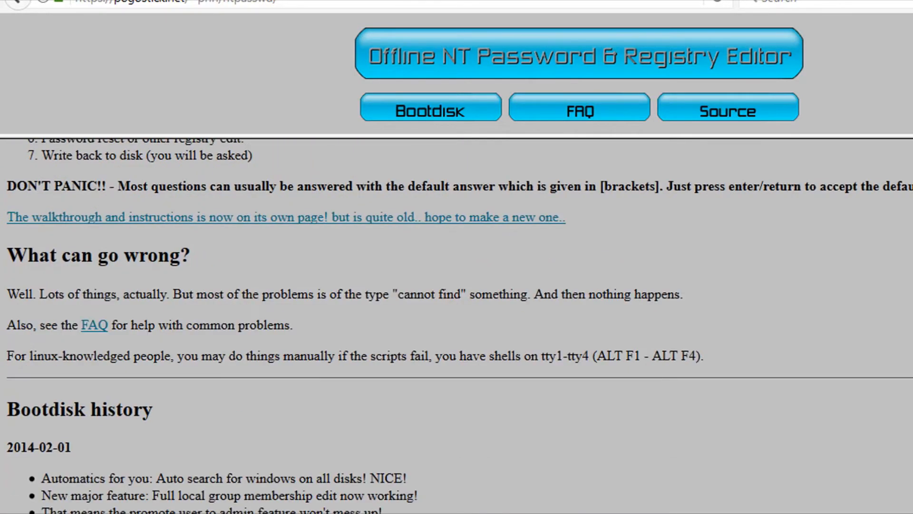
scroll("down", 3)
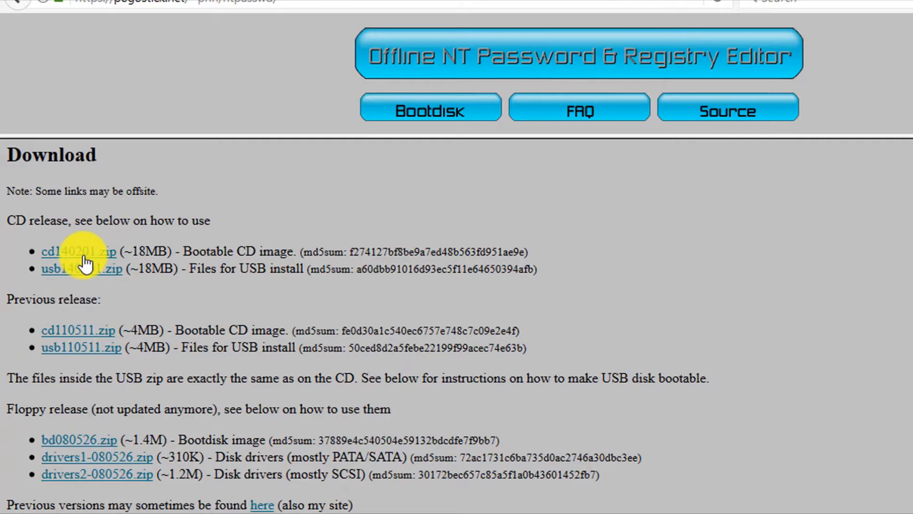
left_click(78, 251)
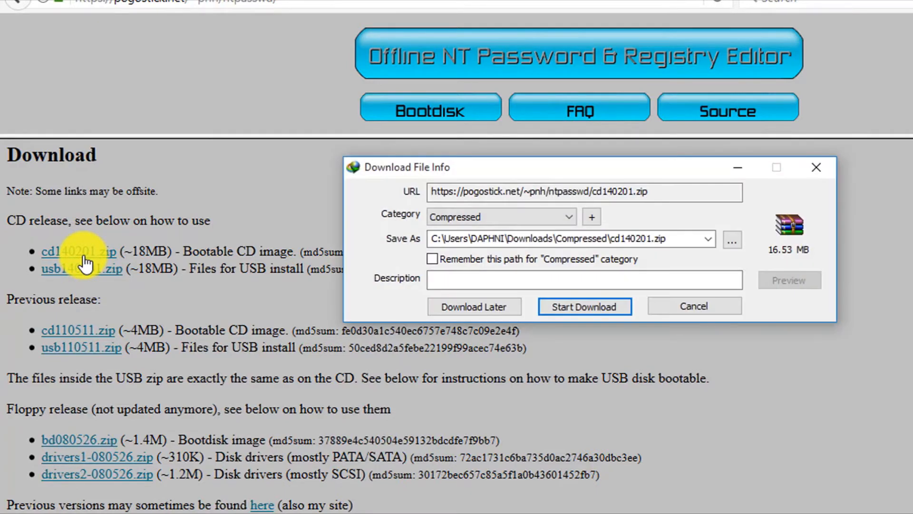
left_click(583, 306)
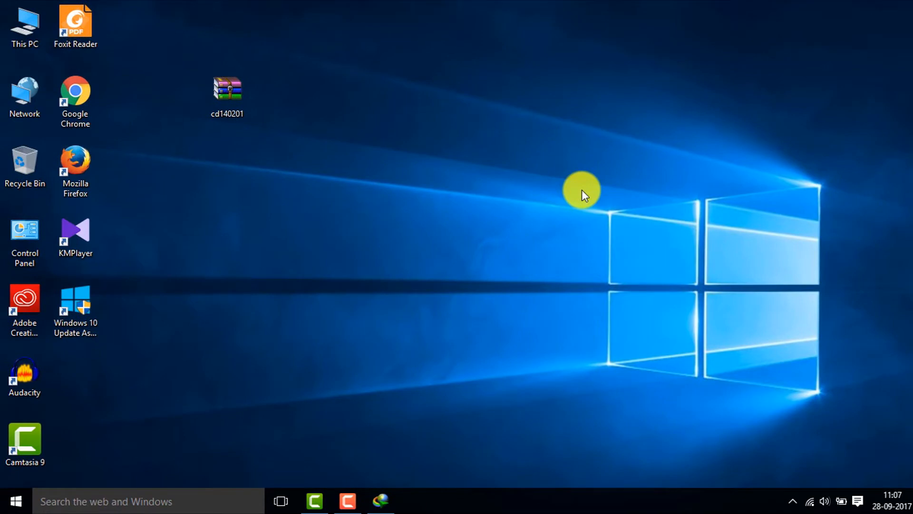
Step: Relaunch Firefox from the desktop shortcut to reach the Google home page
left_click(227, 96)
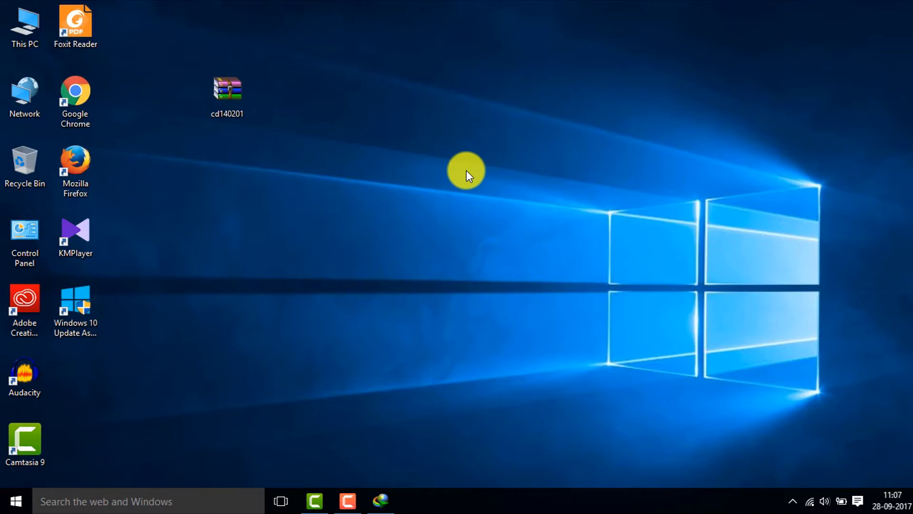
left_click(74, 169)
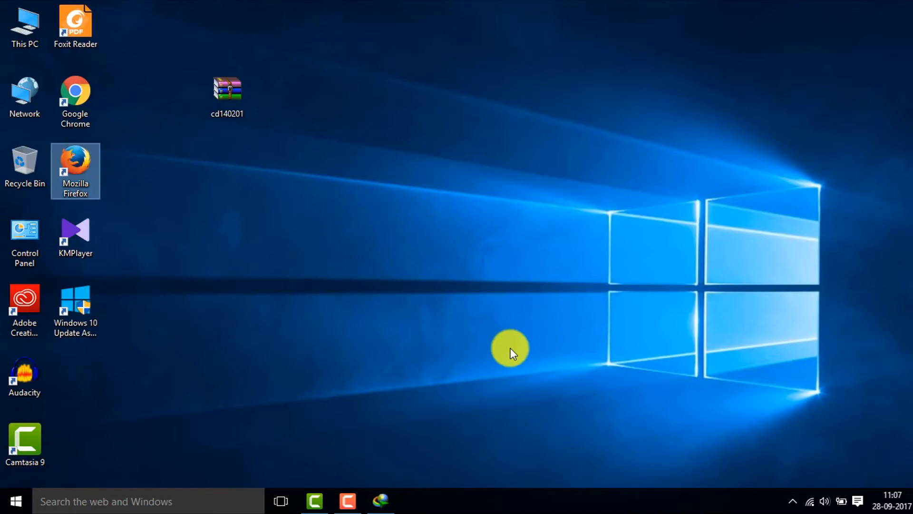
double_click(75, 170)
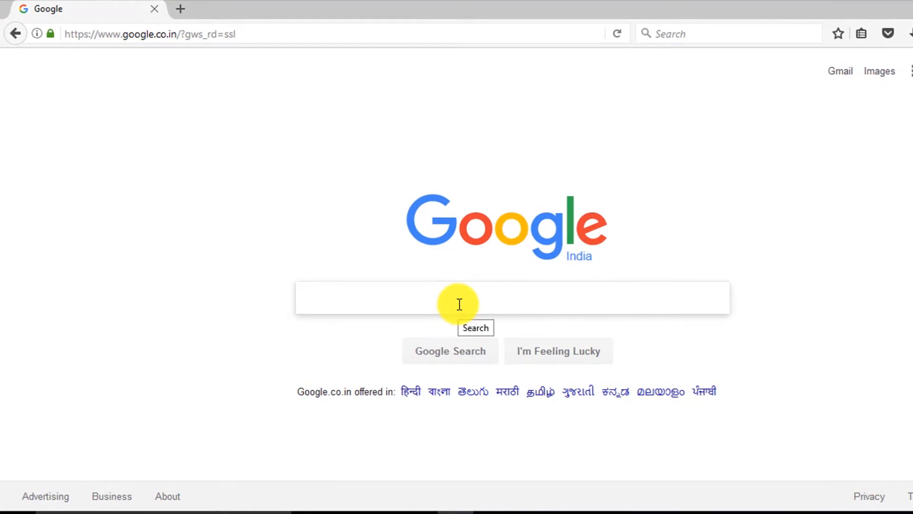
Step: Search Google for rufus and download Rufus 2.17 from rufus.akeo.ie
type("rufus.akeo.ie")
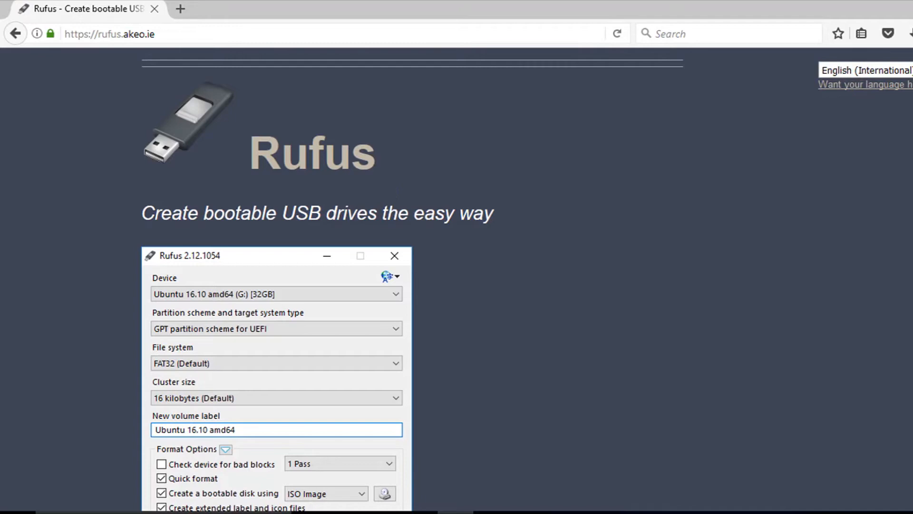
scroll("down", 3)
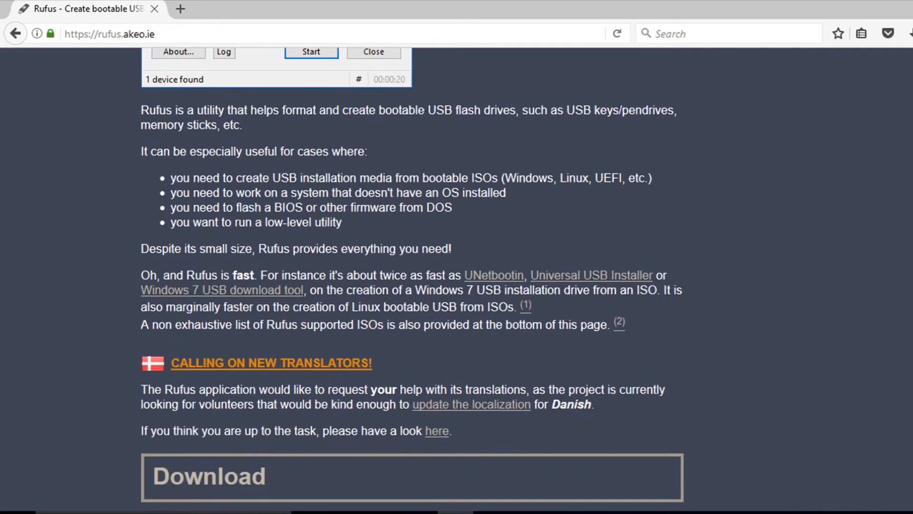
scroll("down", 3)
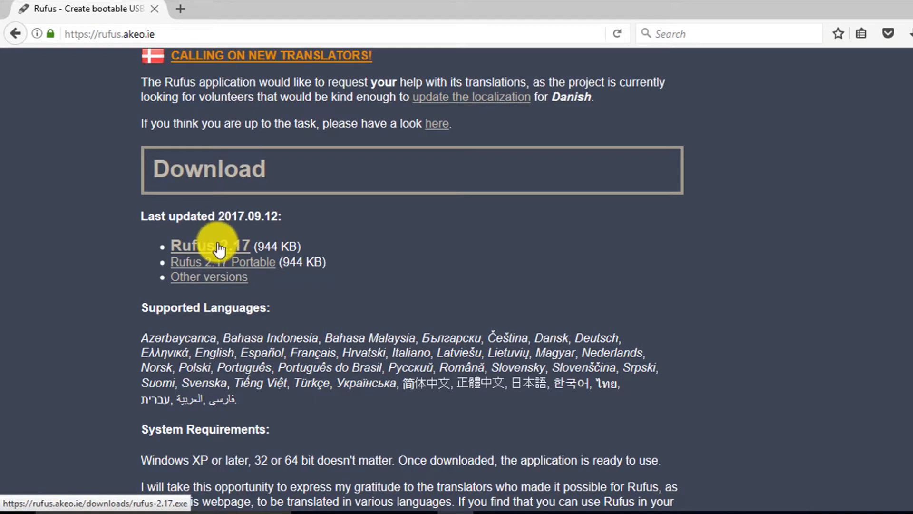
left_click(210, 246)
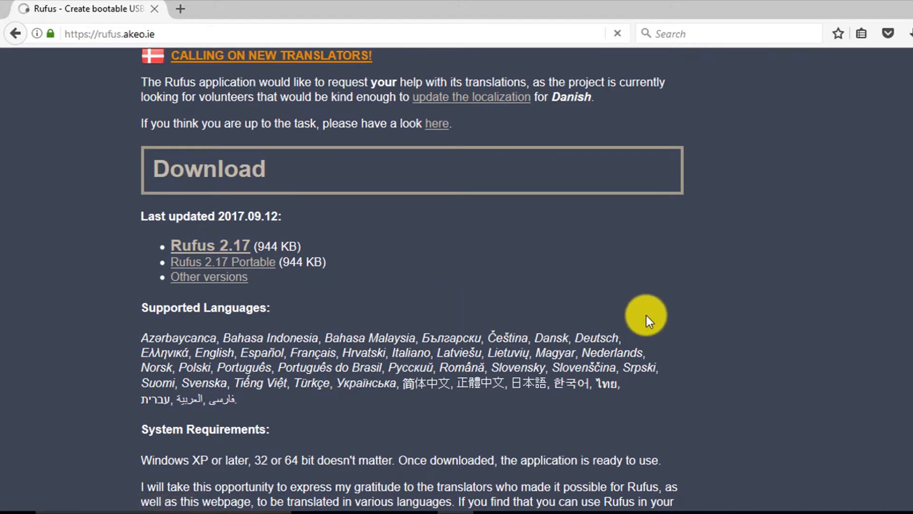
left_click(209, 245)
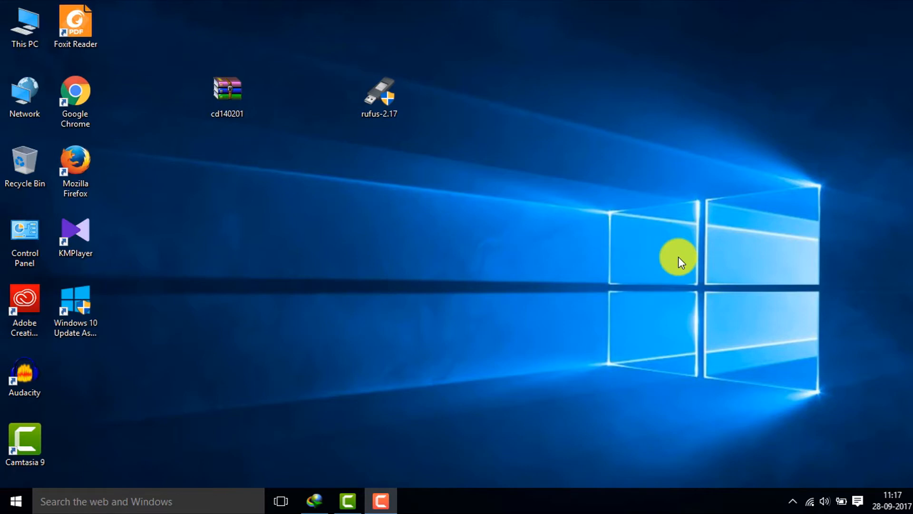
Step: Bring up the WinRAR extraction options for the cd140201 archive on the desktop
left_click(227, 93)
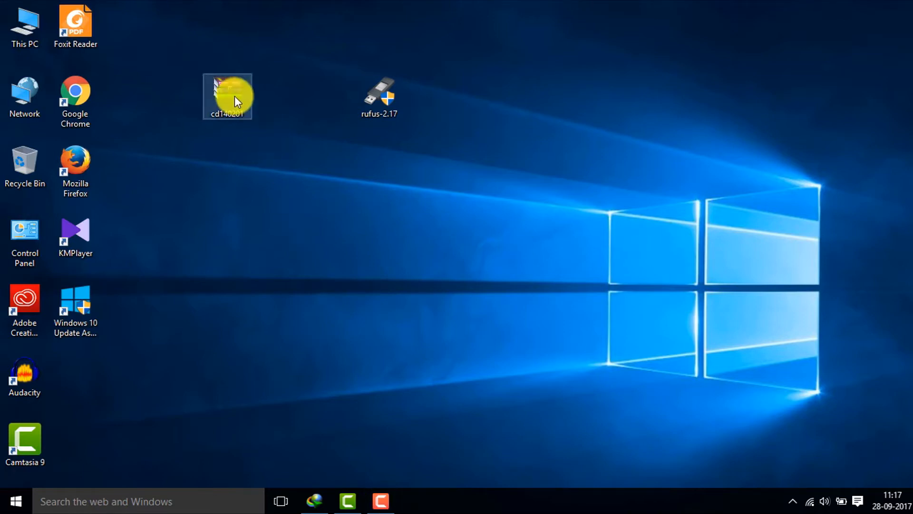
right_click(227, 96)
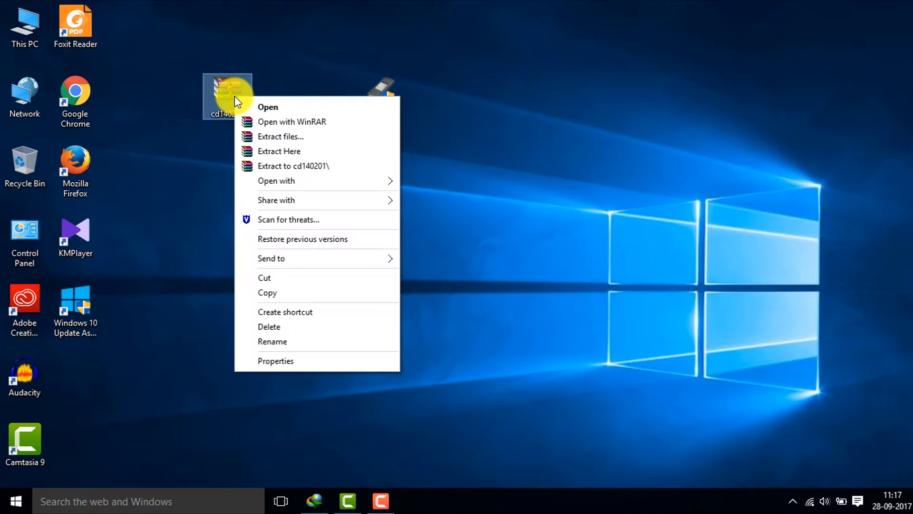
mouse_move(302, 169)
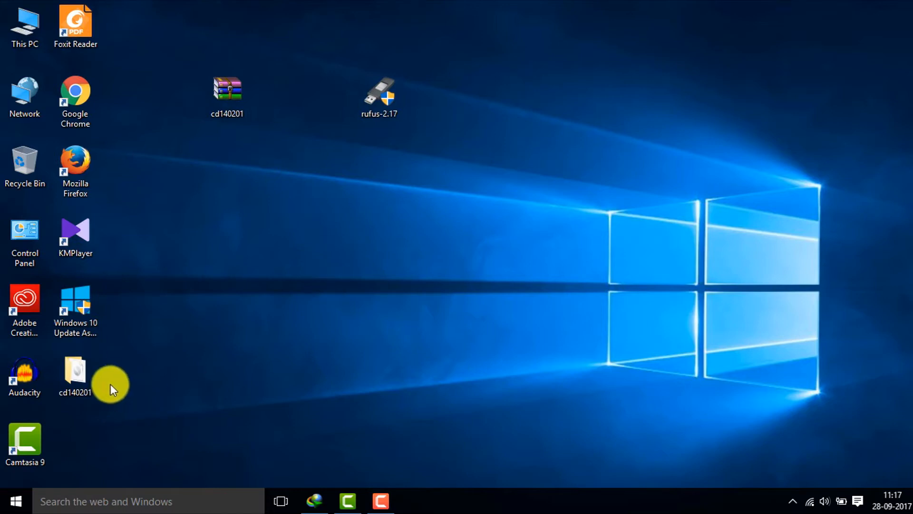
Step: Copy the cd140201 disc image out of its extracted folder onto the desktop
double_click(74, 373)
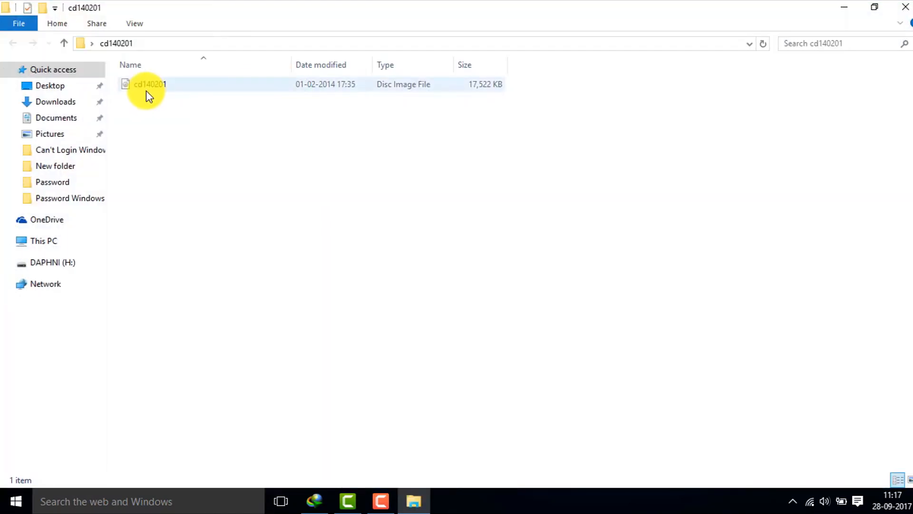
right_click(149, 84)
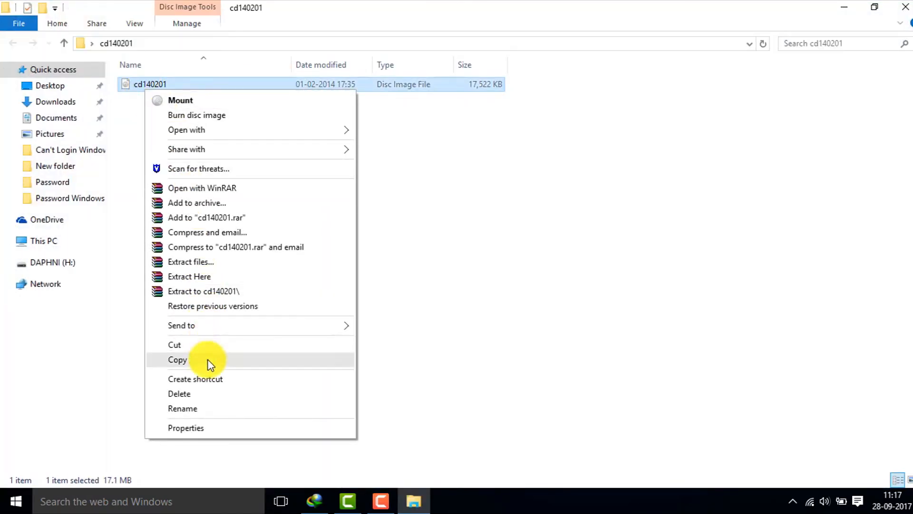
left_click(176, 359)
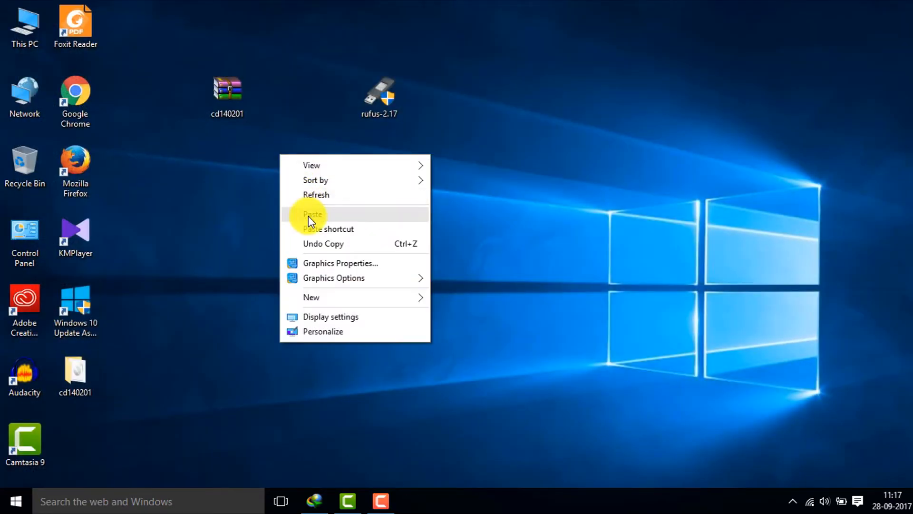
left_click(313, 214)
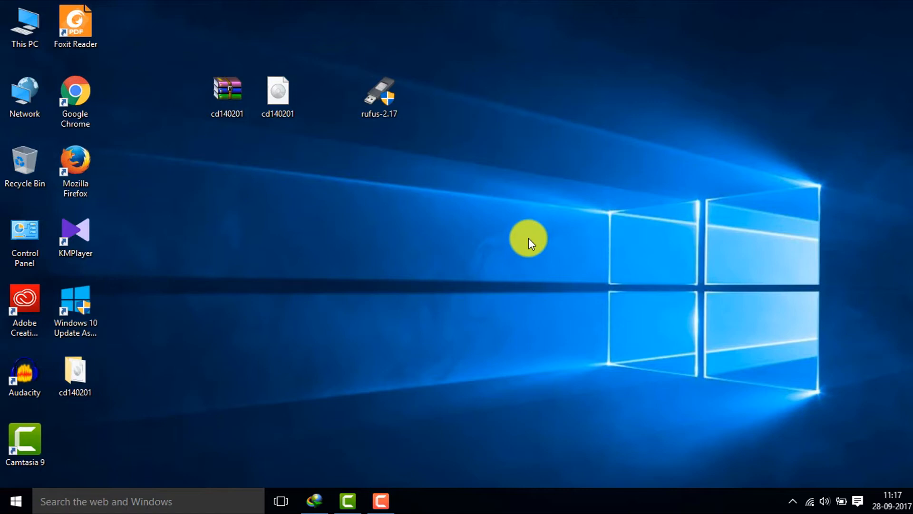
mouse_move(430, 253)
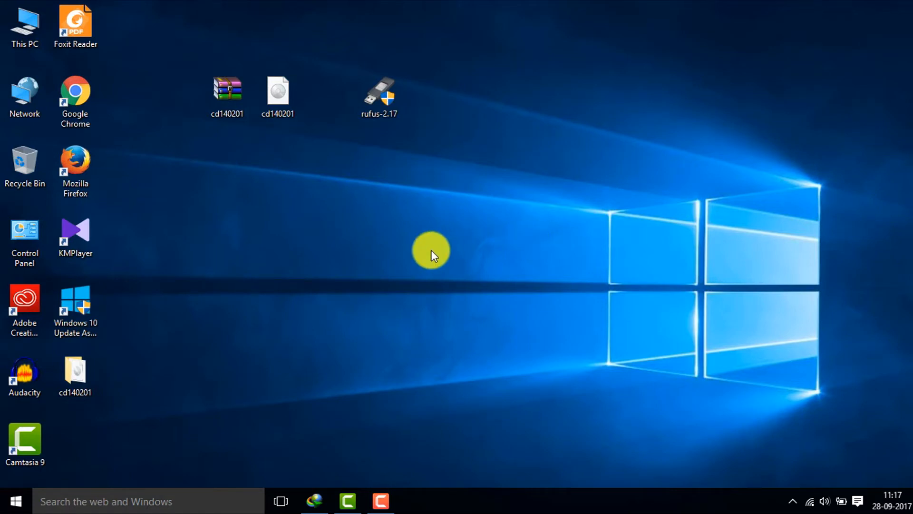
Step: Launch rufus-2.17 and load cd140201.iso as the image to write
left_click(380, 95)
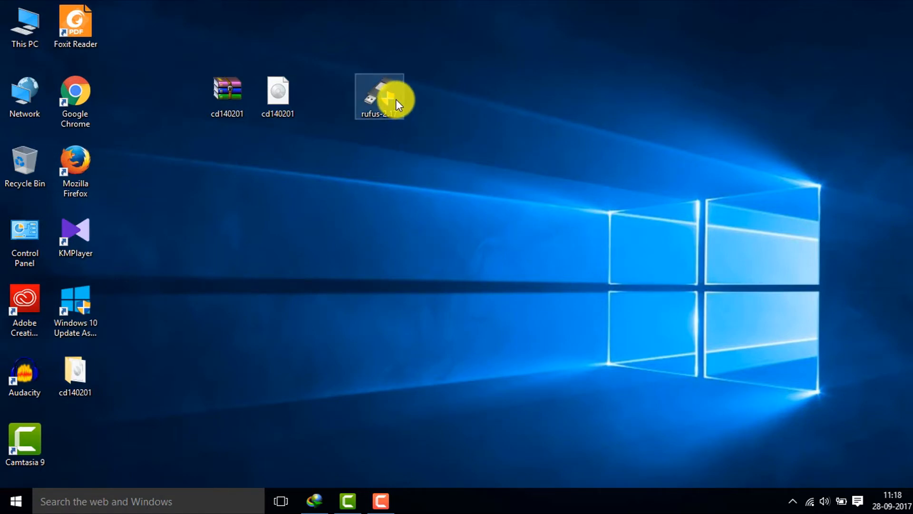
double_click(380, 96)
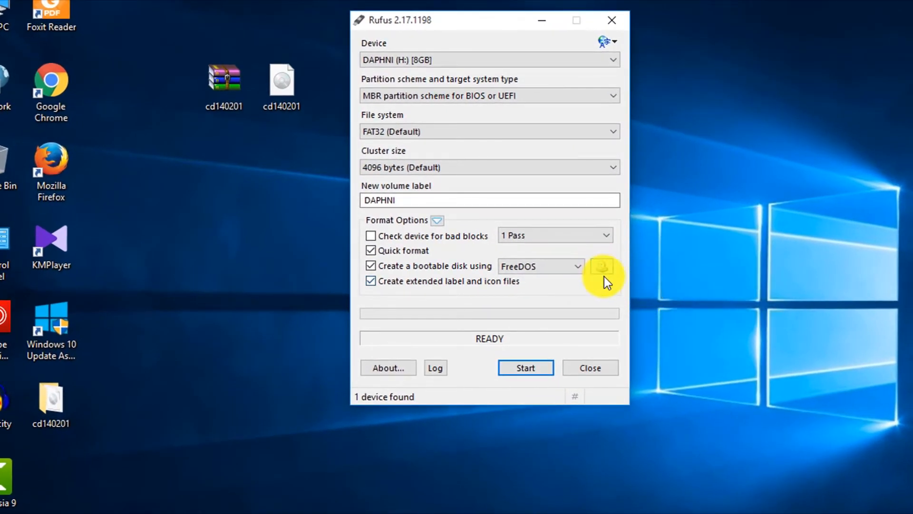
mouse_move(601, 266)
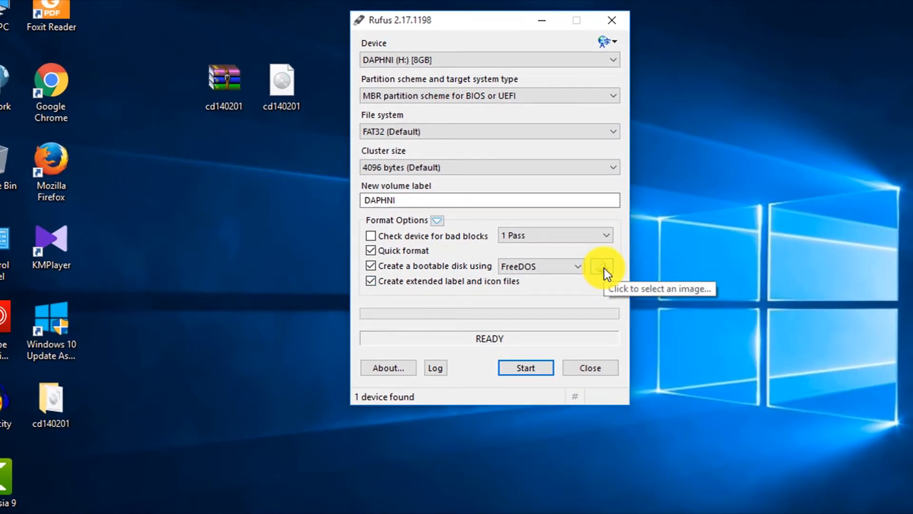
left_click(604, 268)
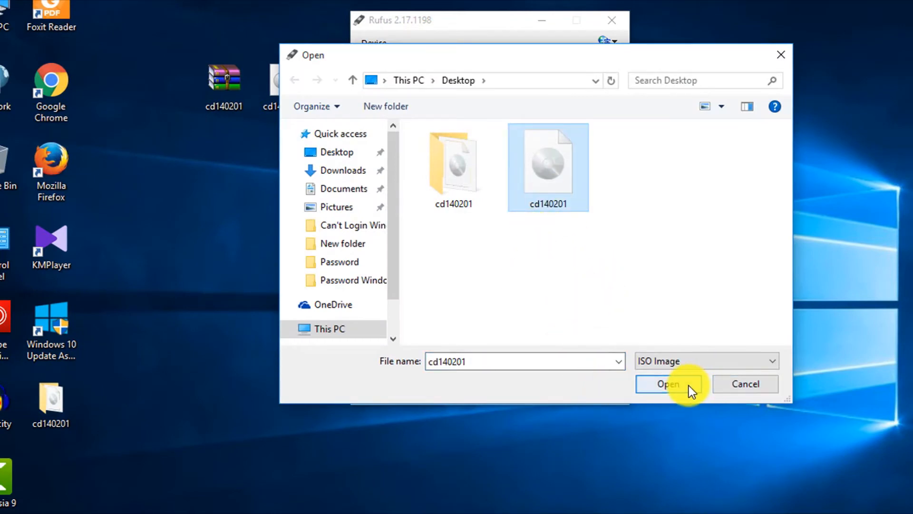
left_click(668, 384)
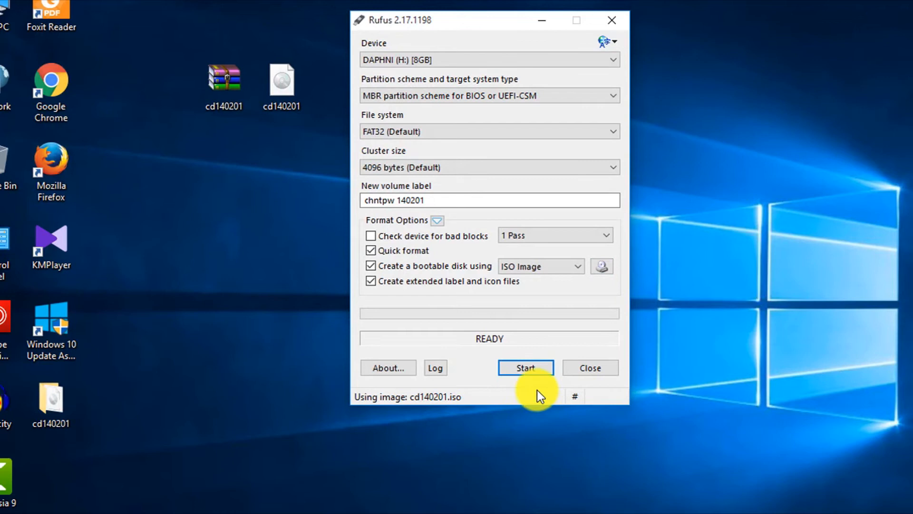
Step: Start writing the image to DAPHNI (H:), accepting the erase-all-data warning
left_click(524, 367)
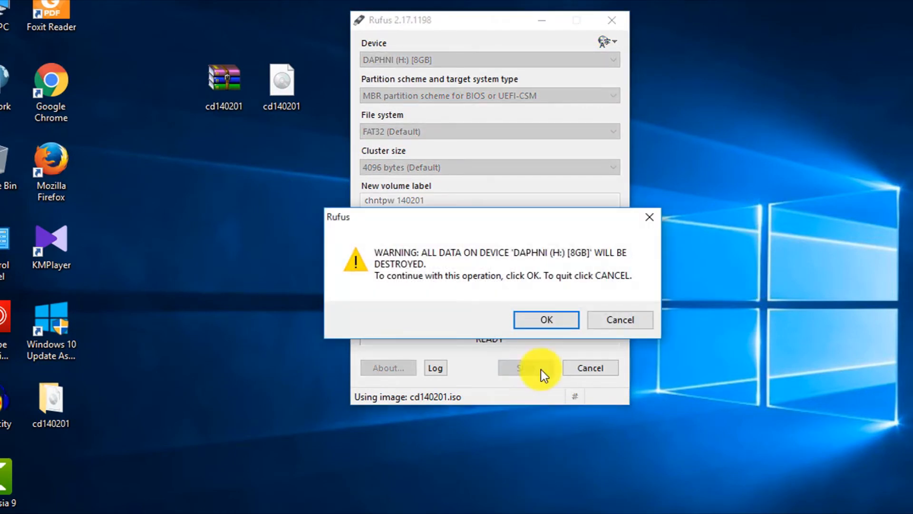
left_click(545, 320)
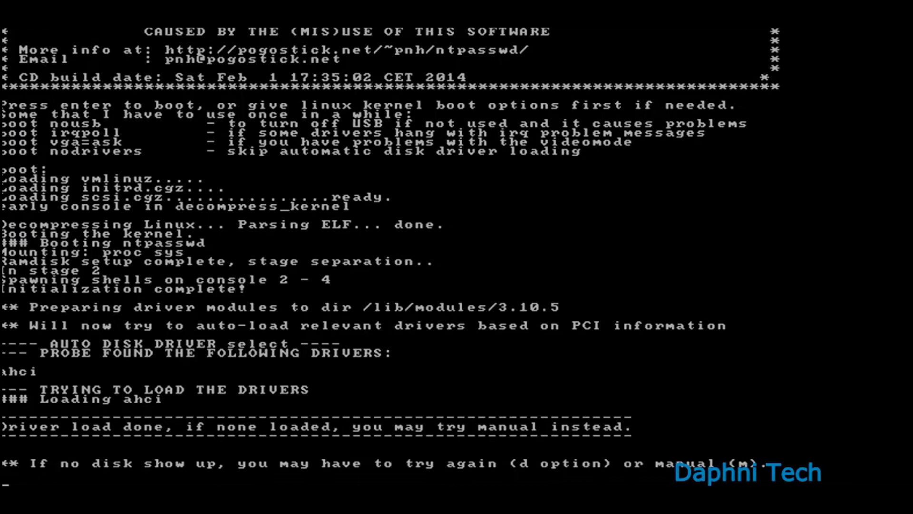
Step: Continue the chntpw boot so it lists the Windows installation on sda2
key("enter")
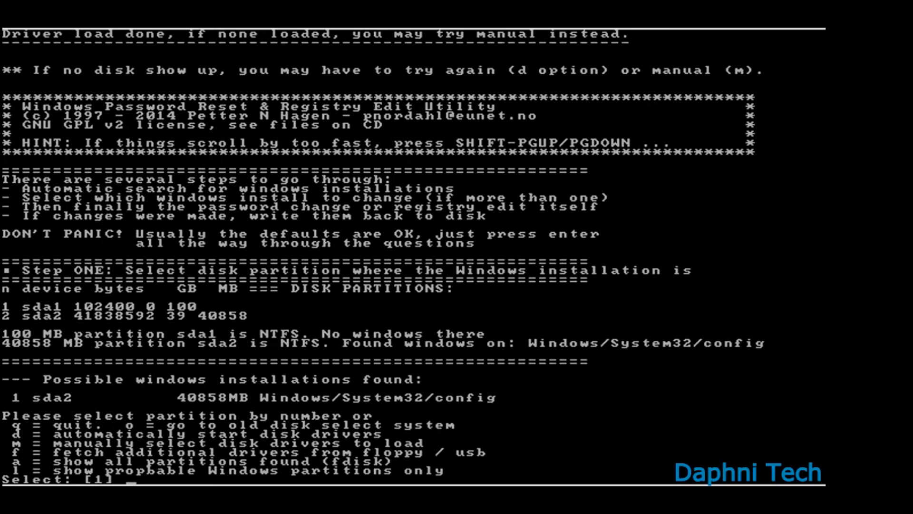
Step: Accept partition sda2 and choose 1, Password reset [sam], to load the SAM hive
key("enter")
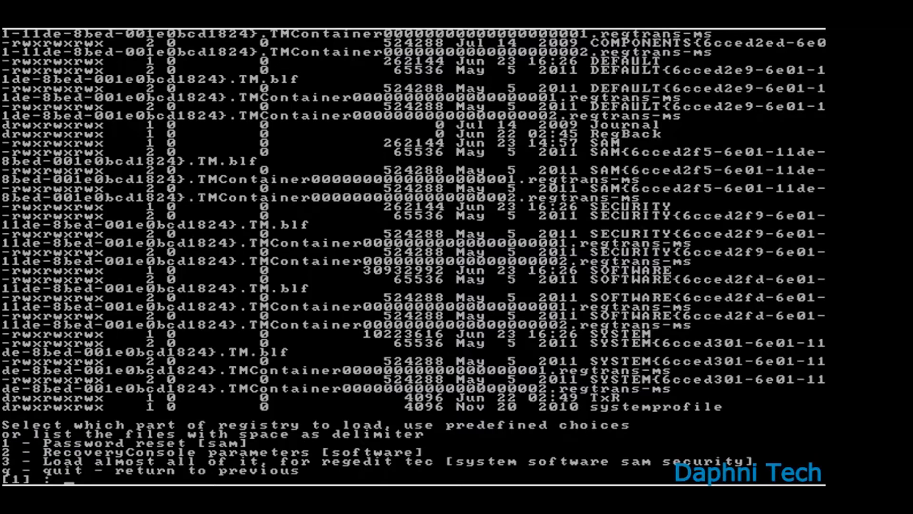
type("1")
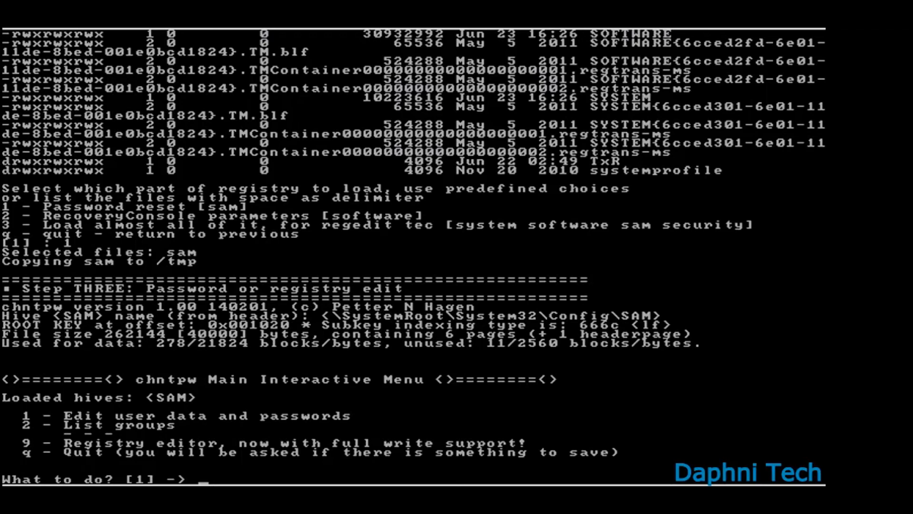
Step: Choose password reset, list the user accounts, and enter DAPHNI's RID 01f4
type("1")
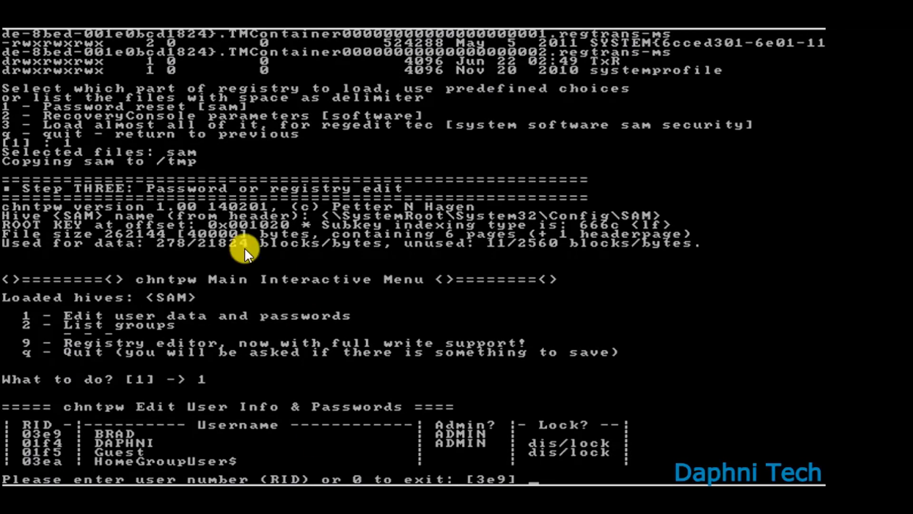
mouse_move(337, 425)
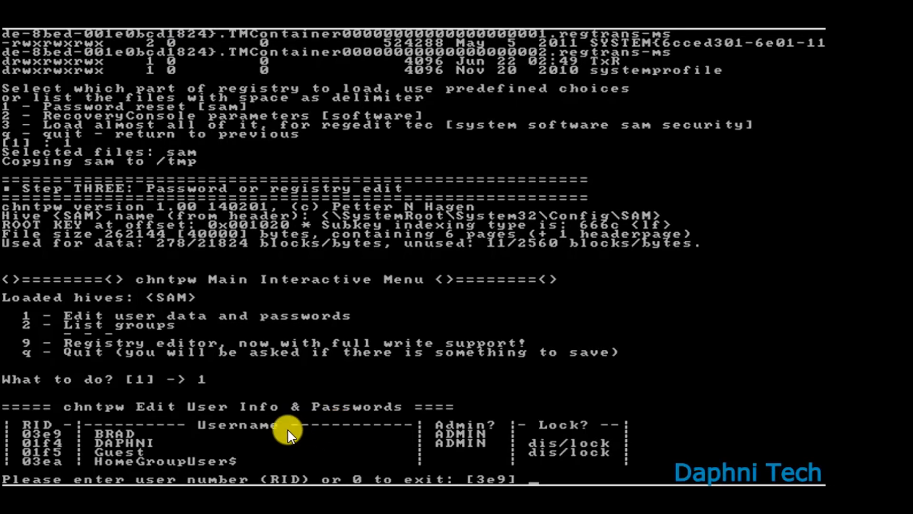
mouse_move(5, 416)
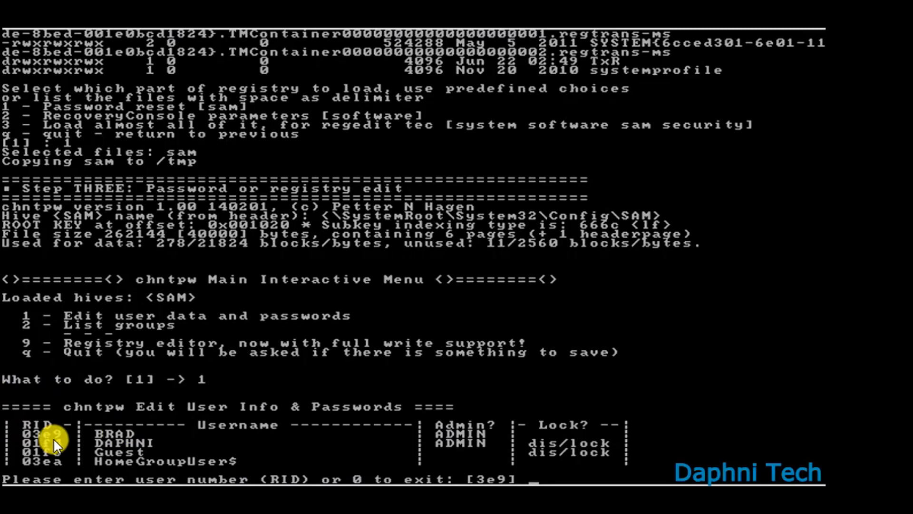
mouse_move(70, 445)
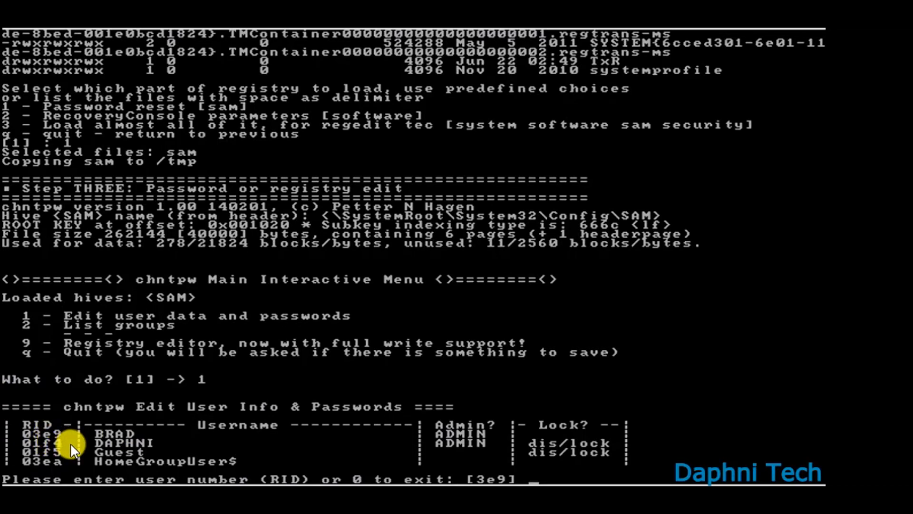
mouse_move(652, 458)
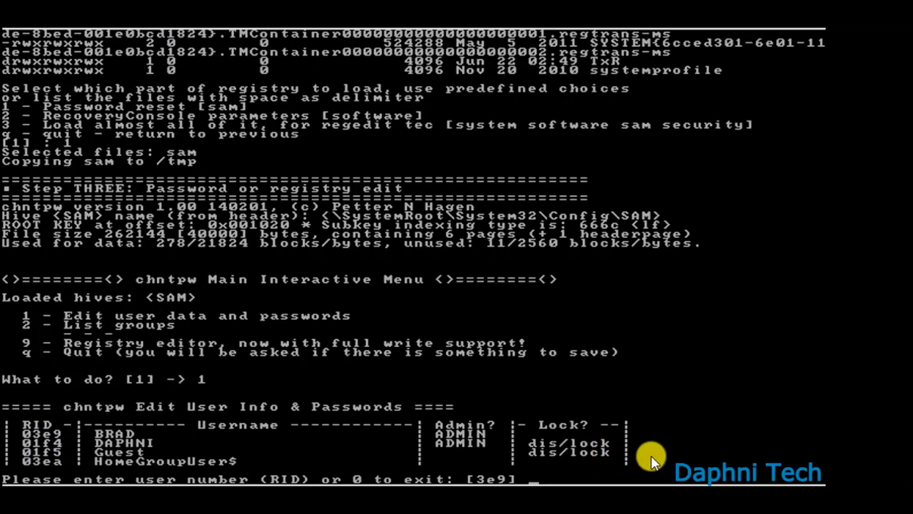
mouse_move(623, 472)
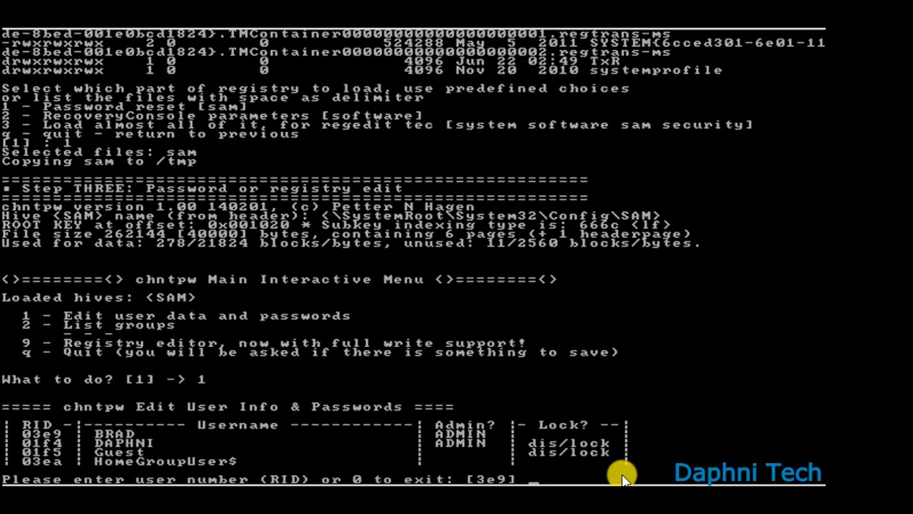
mouse_move(556, 475)
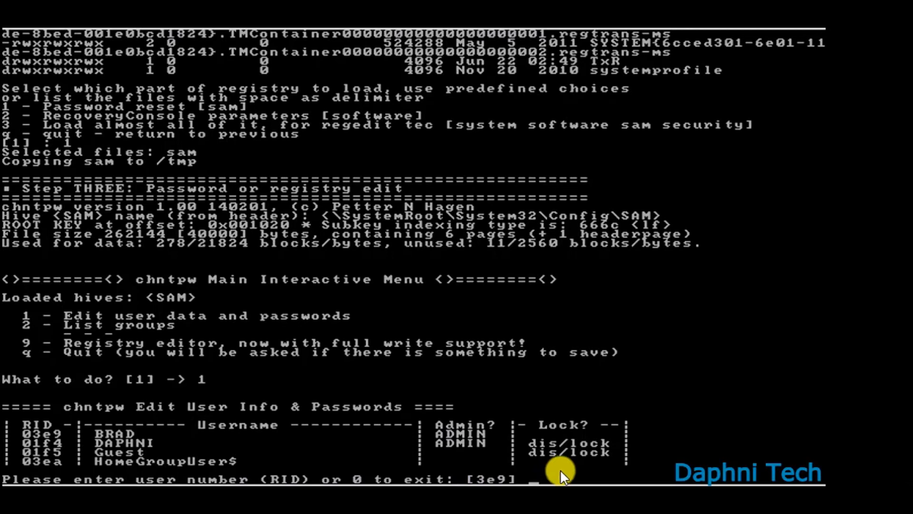
mouse_move(650, 421)
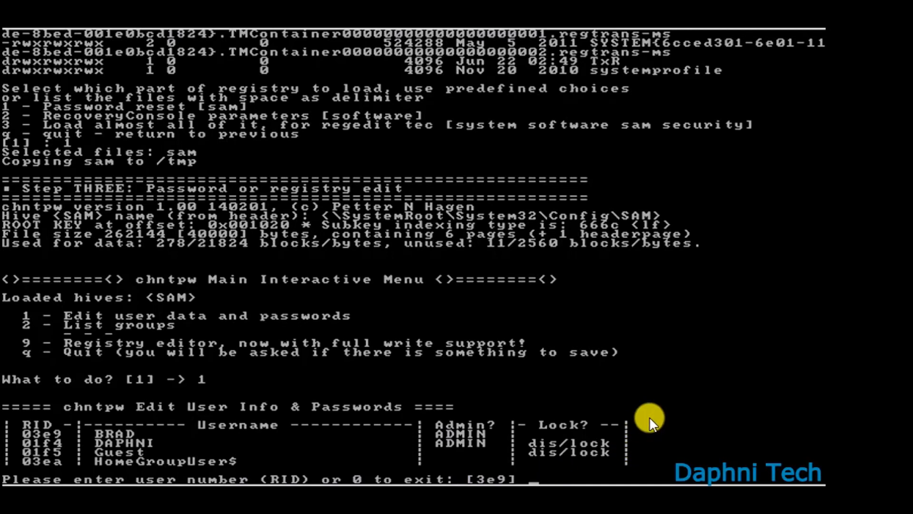
mouse_move(520, 429)
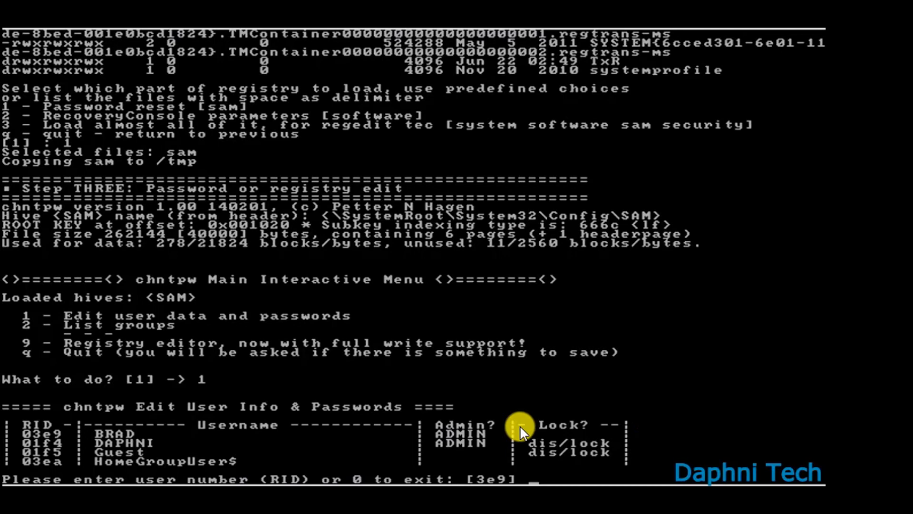
mouse_move(681, 422)
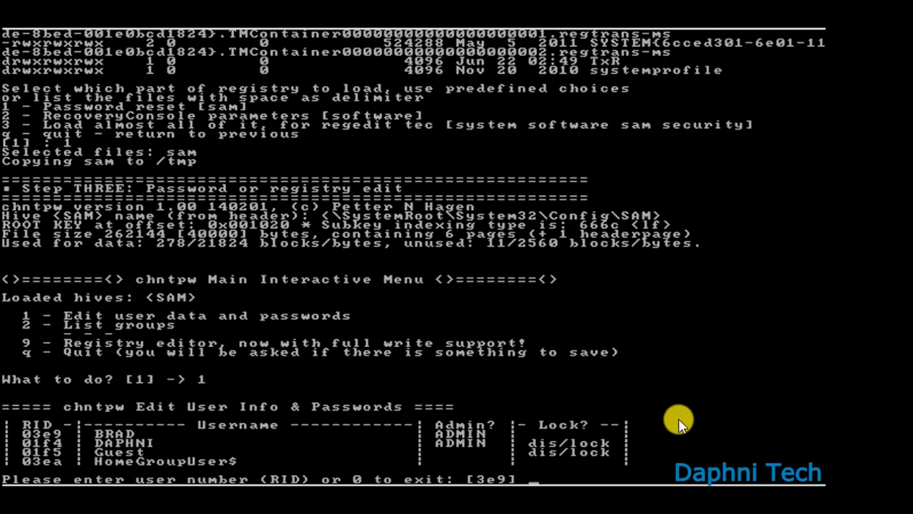
type("0")
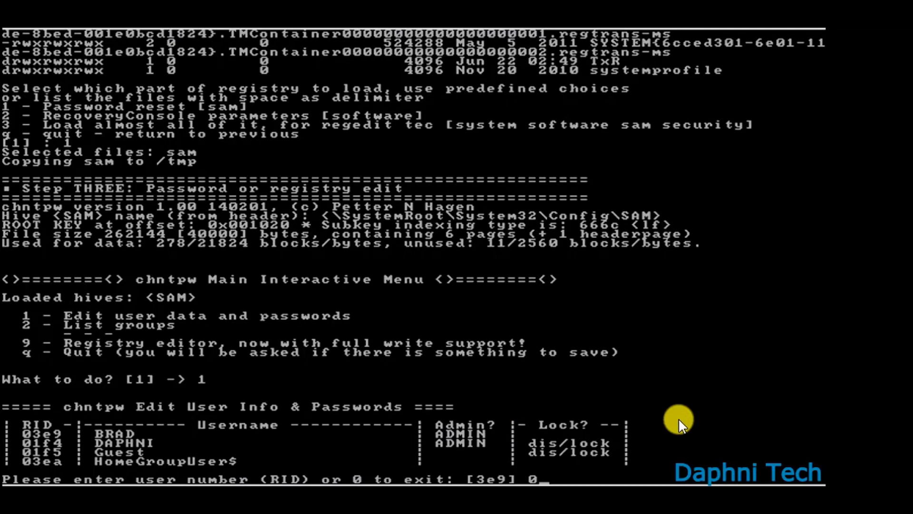
type("01f4")
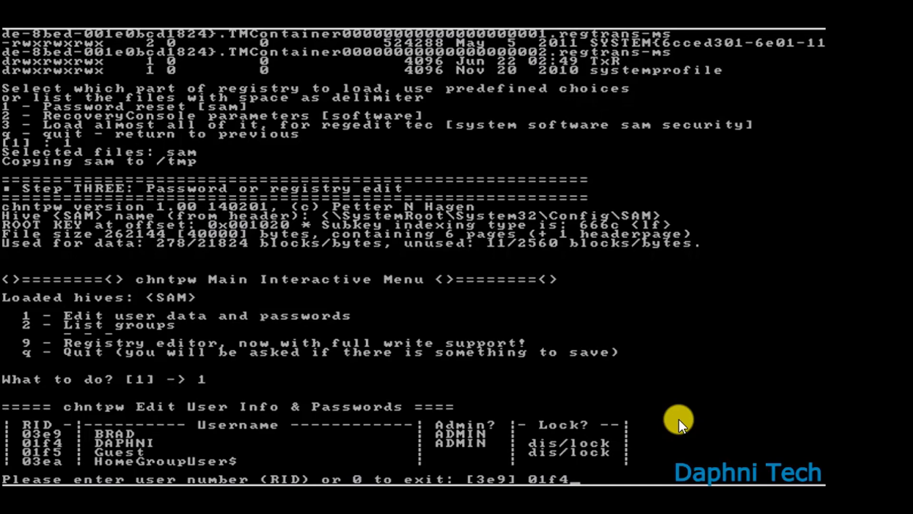
Step: Confirm DAPHNI's account and clear its password so it reports blank
key("enter")
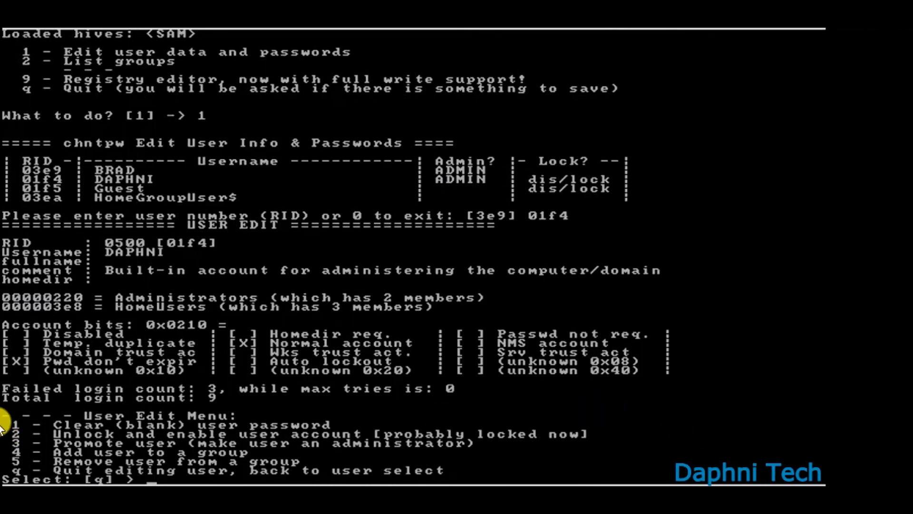
mouse_move(568, 405)
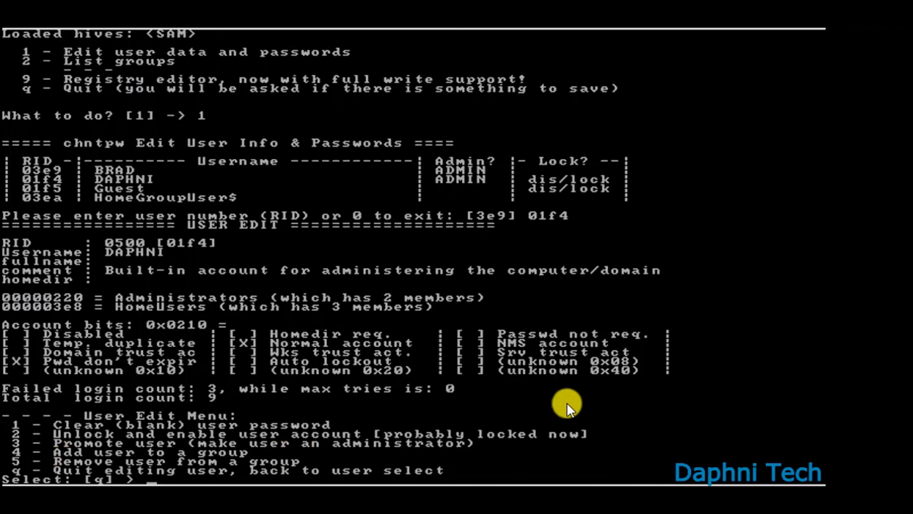
type("1")
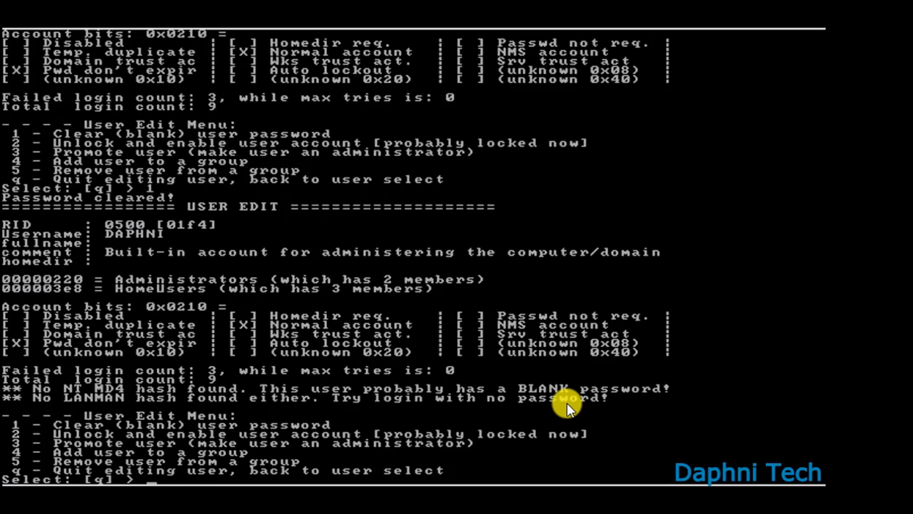
mouse_move(30, 418)
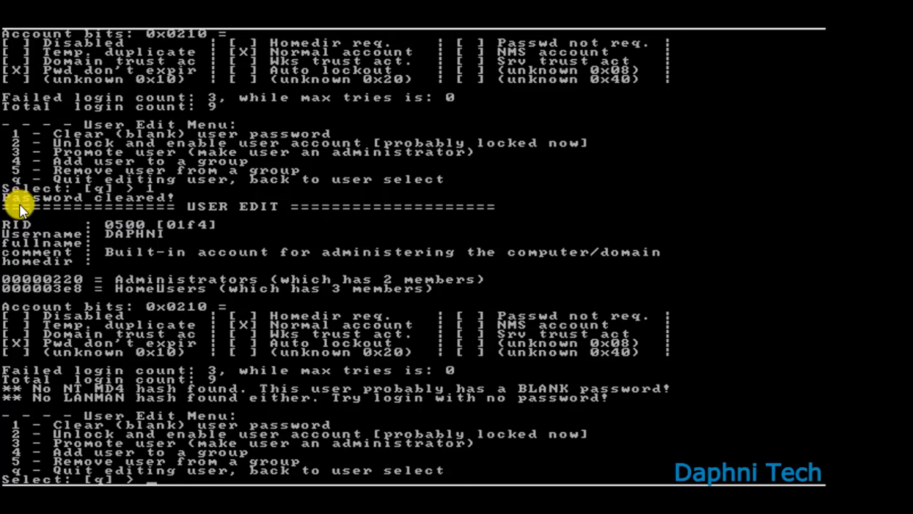
mouse_move(227, 195)
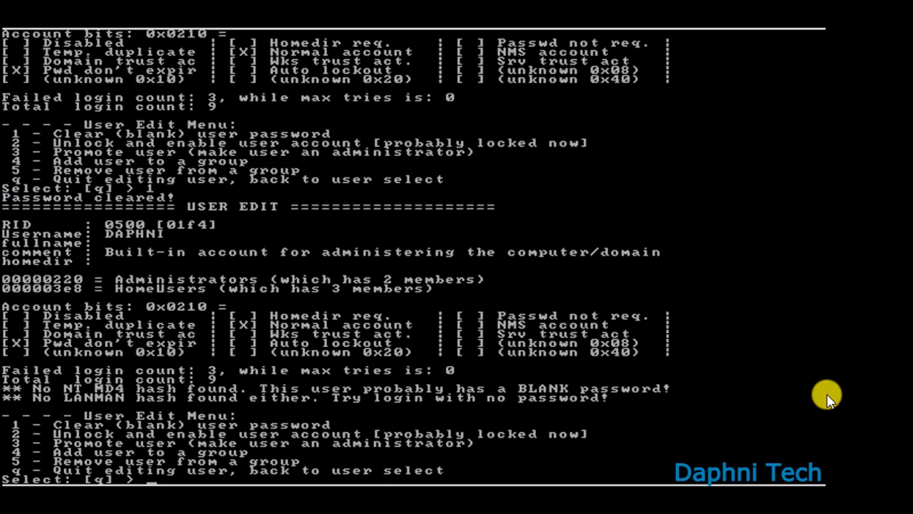
Step: Quit the user and main menus and write the changed SAM hive back to disk
type("q")
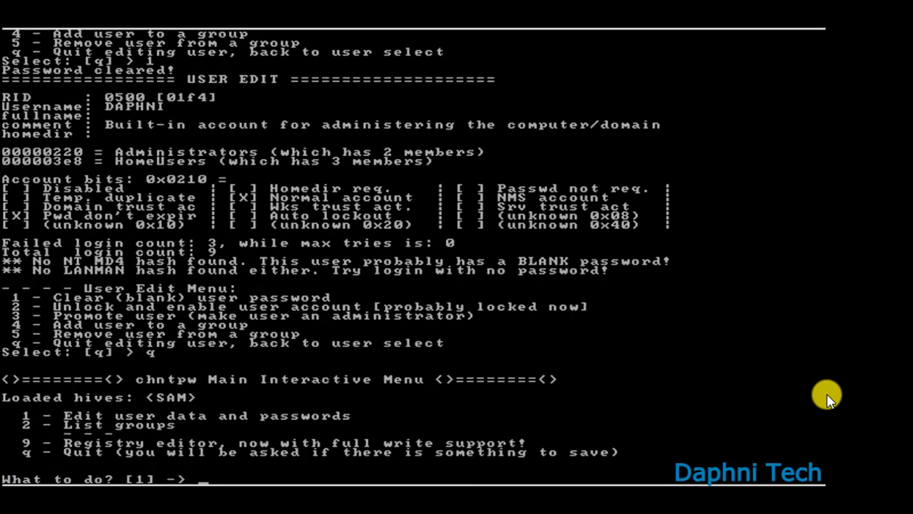
type("q")
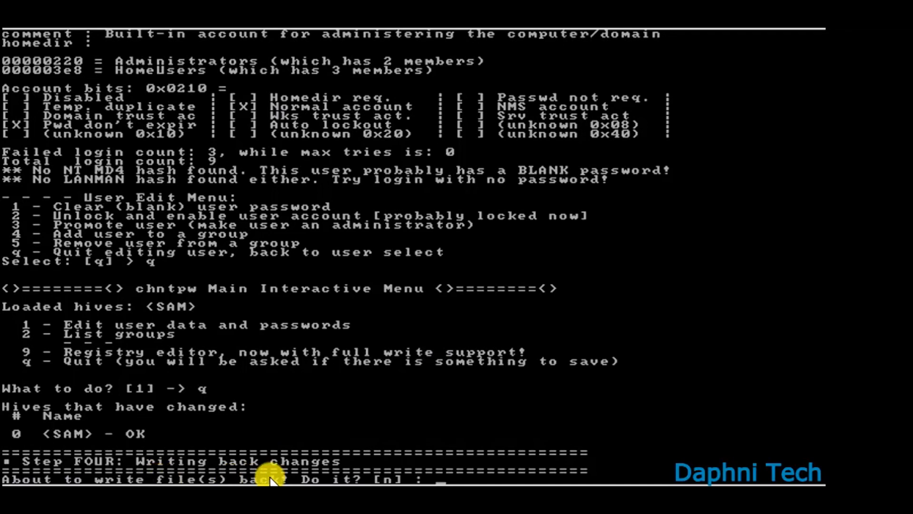
mouse_move(408, 479)
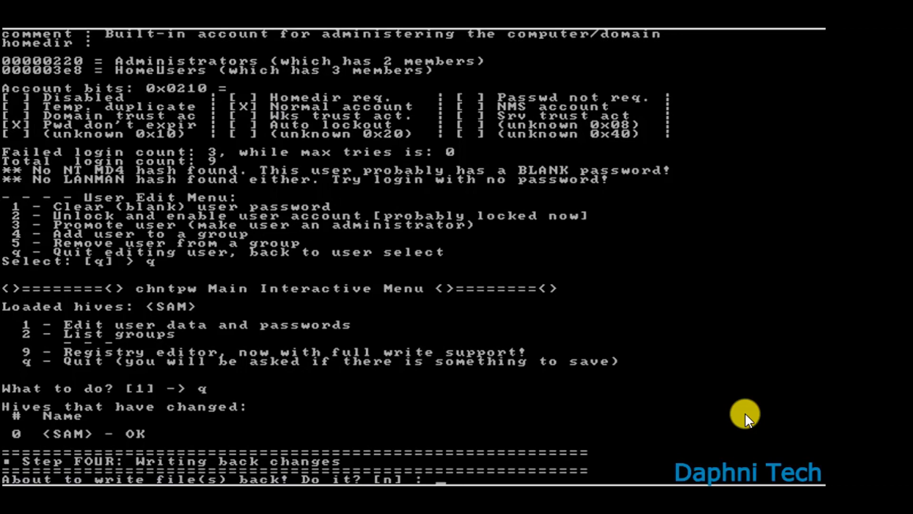
type("y")
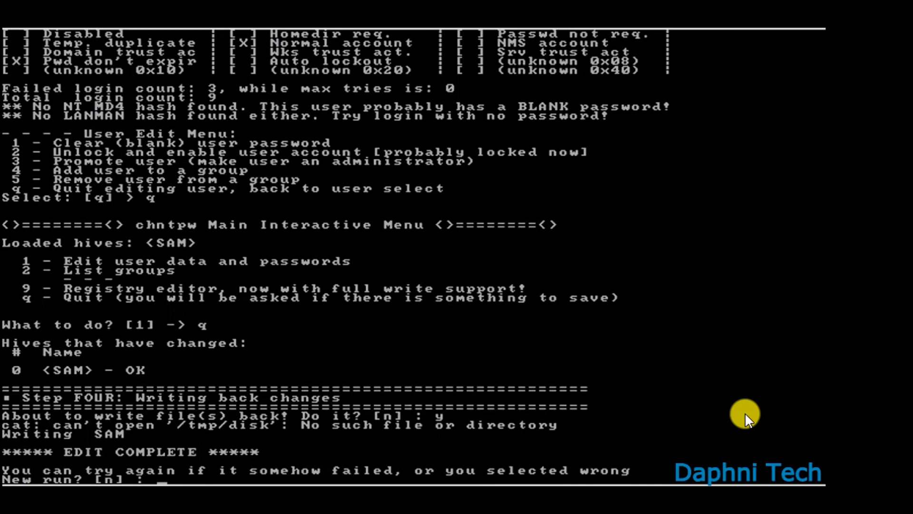
Step: Decline a new run so the scripts end at the shell prompt
type("n")
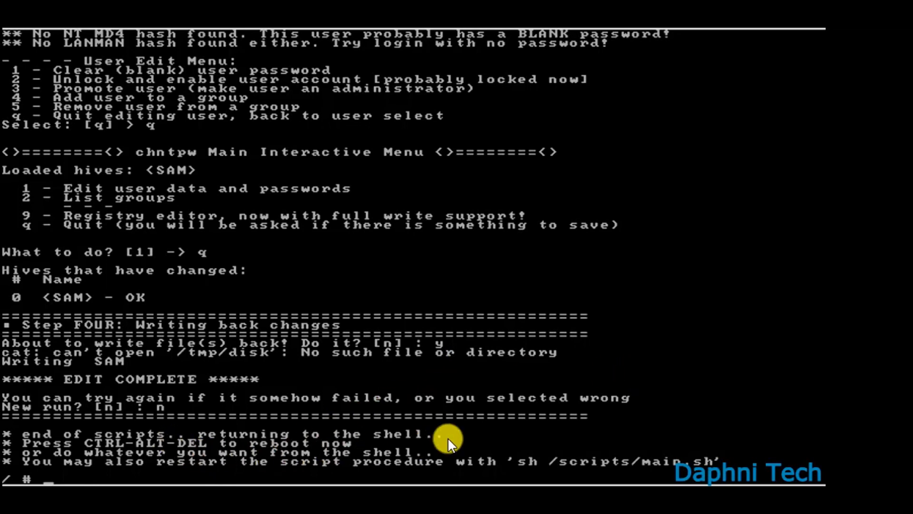
mouse_move(329, 445)
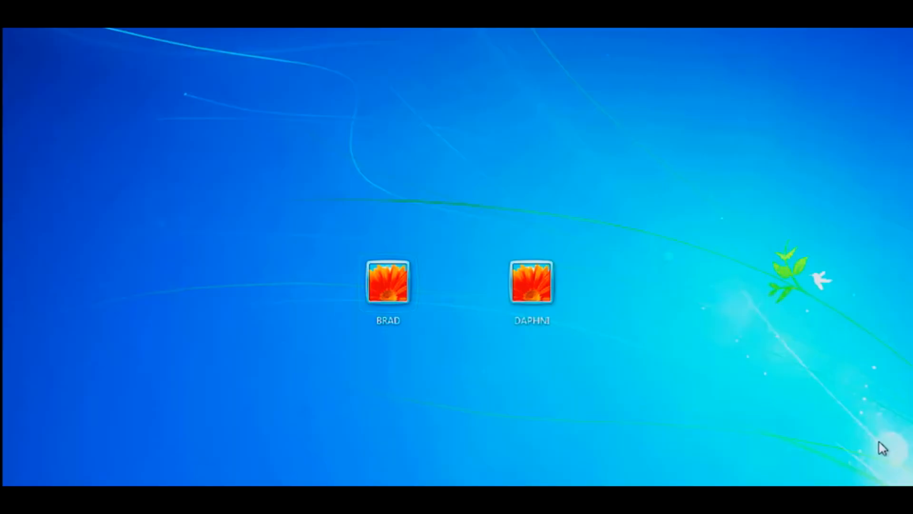
mouse_move(708, 378)
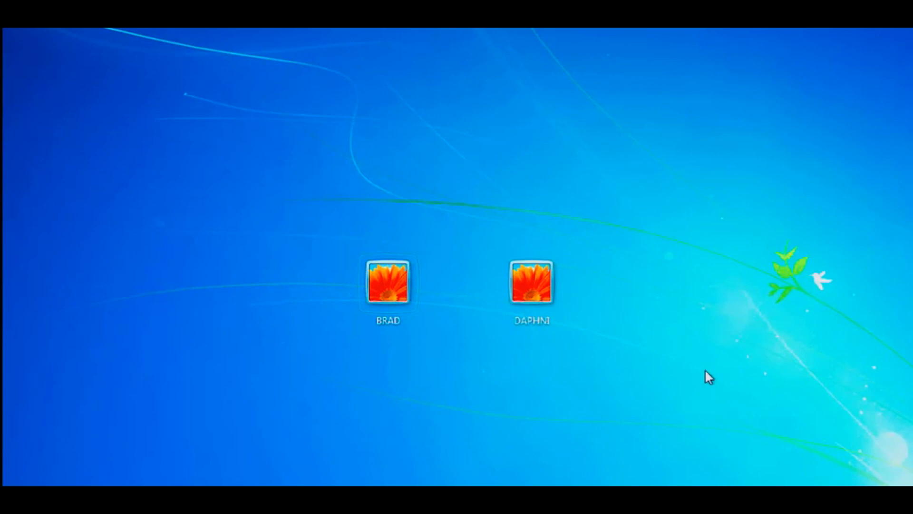
mouse_move(530, 285)
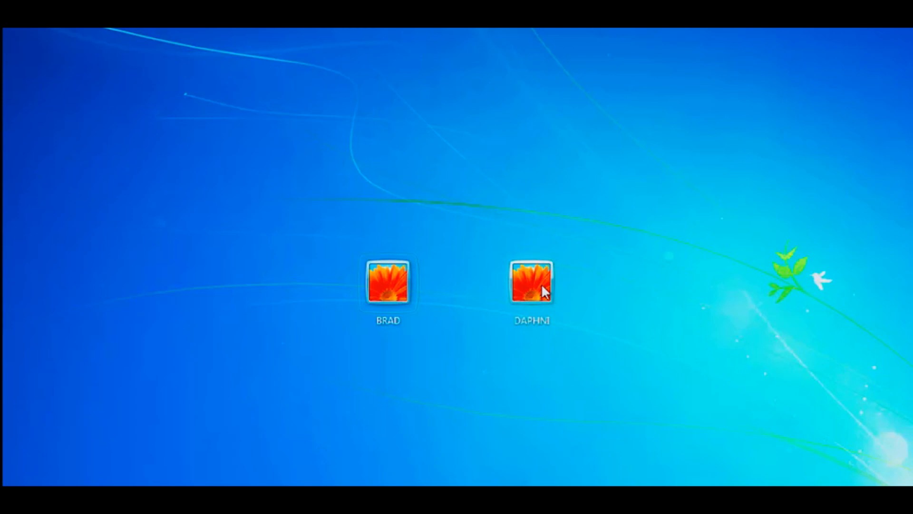
Step: Sign in as DAPHNI on the Windows 7 login screen with no password
left_click(531, 285)
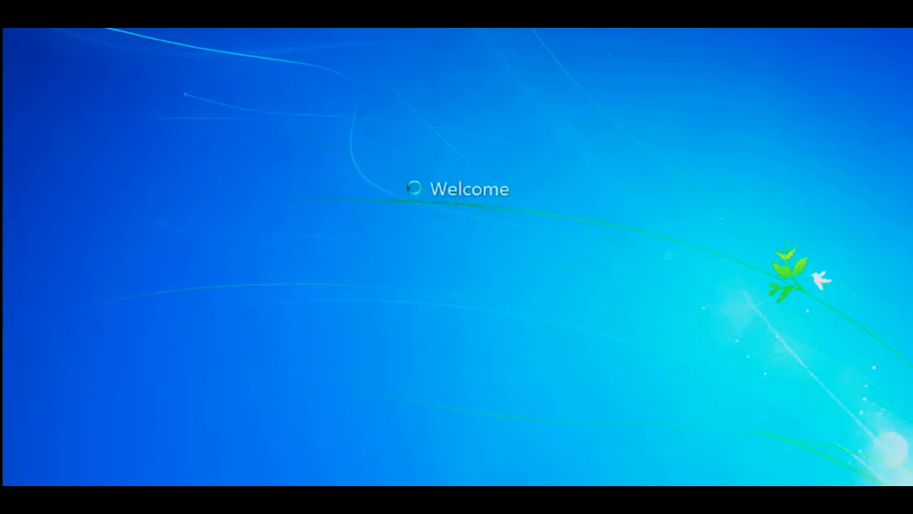